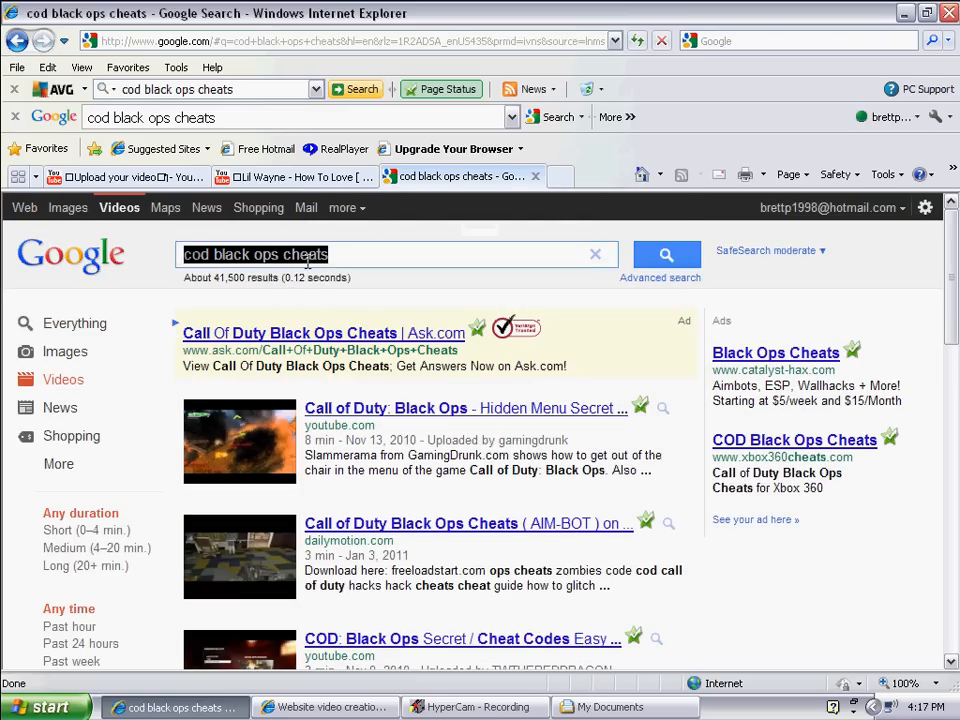
Replace the cheats query with a search for 'cod black ops zombies kino der toten full game'
left_click(596, 254)
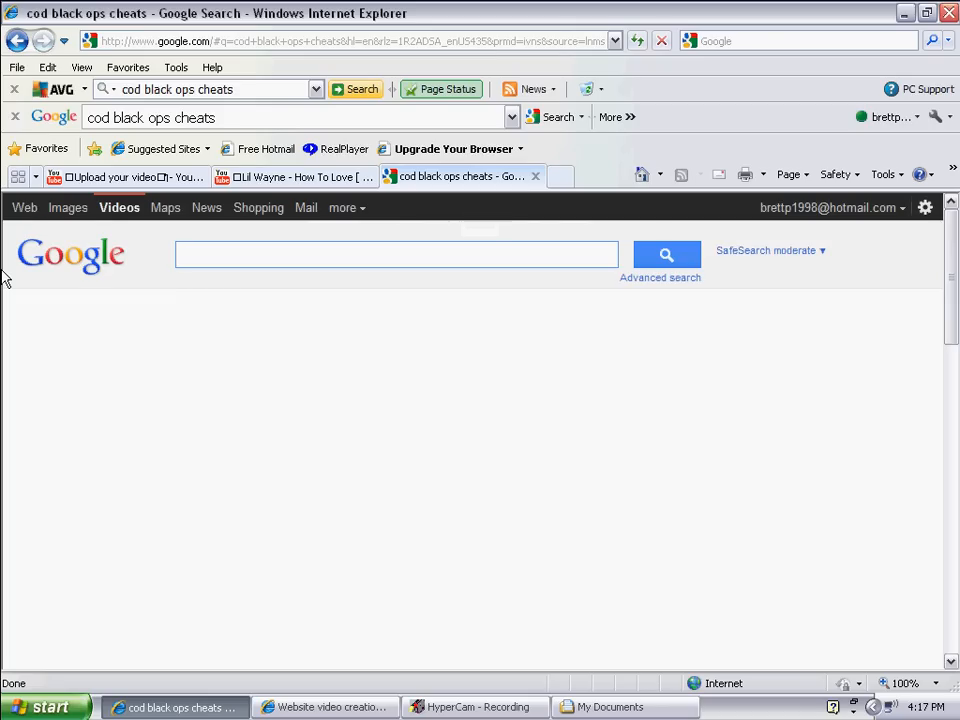
left_click(397, 253)
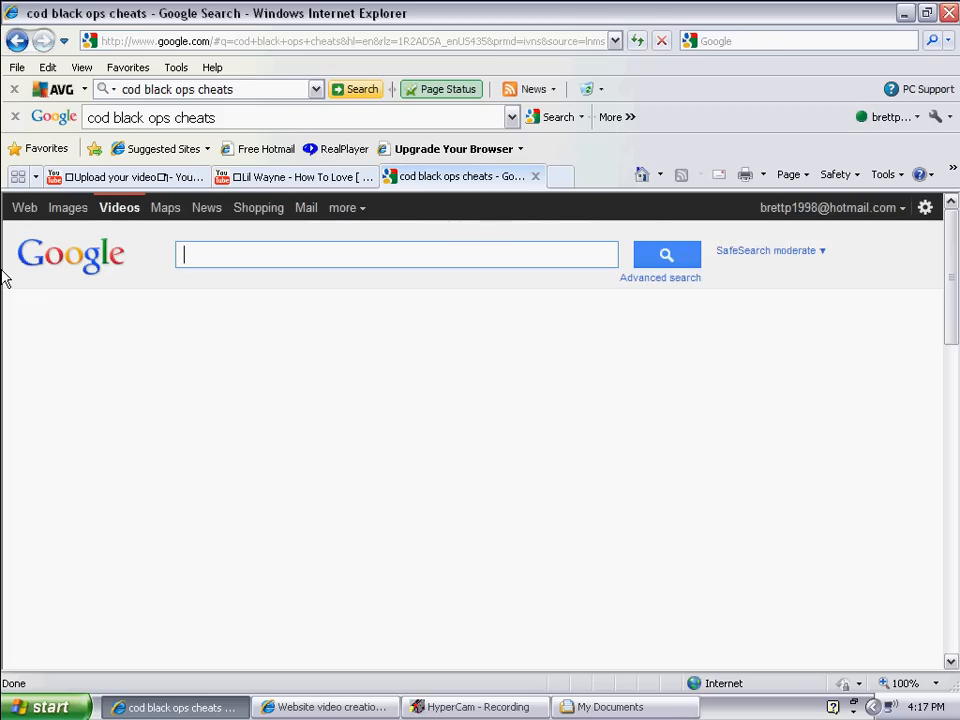
type("cod blacks")
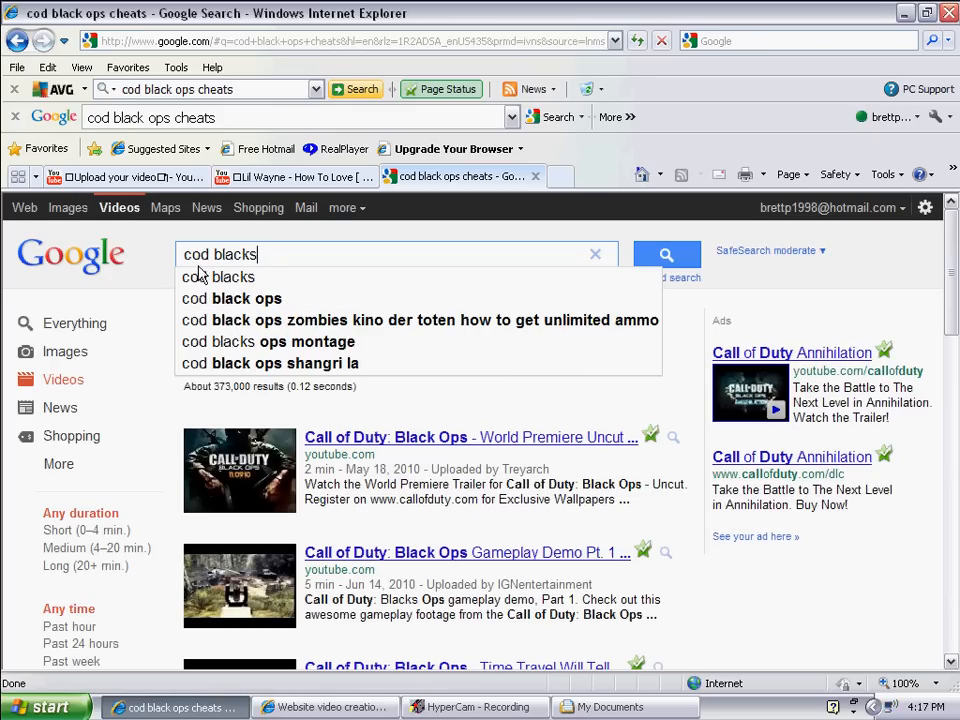
type("zombies")
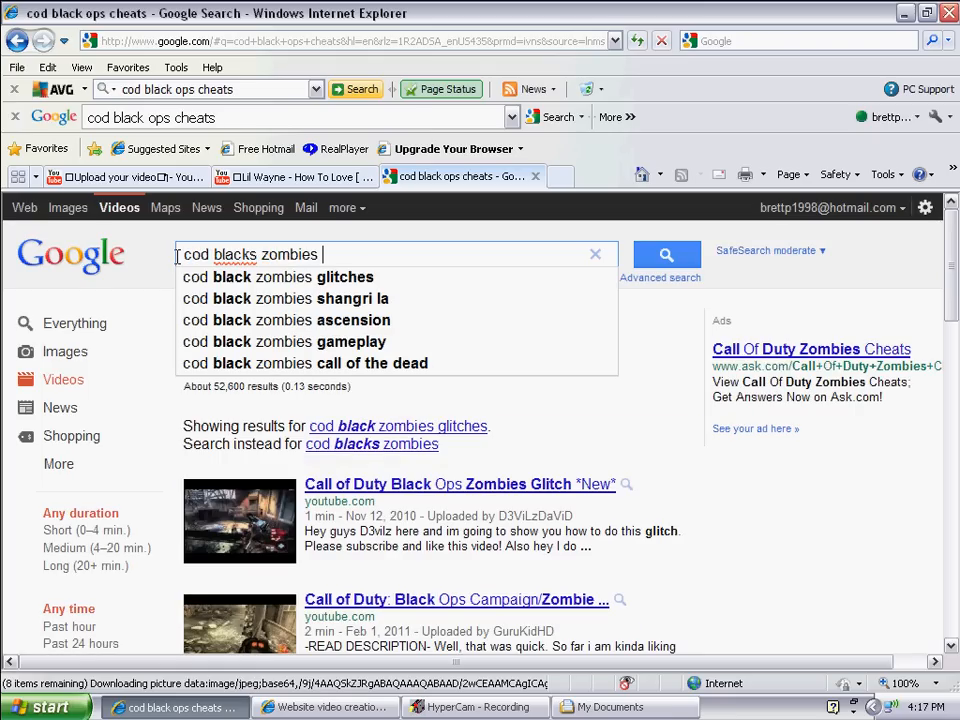
type("kino der toten")
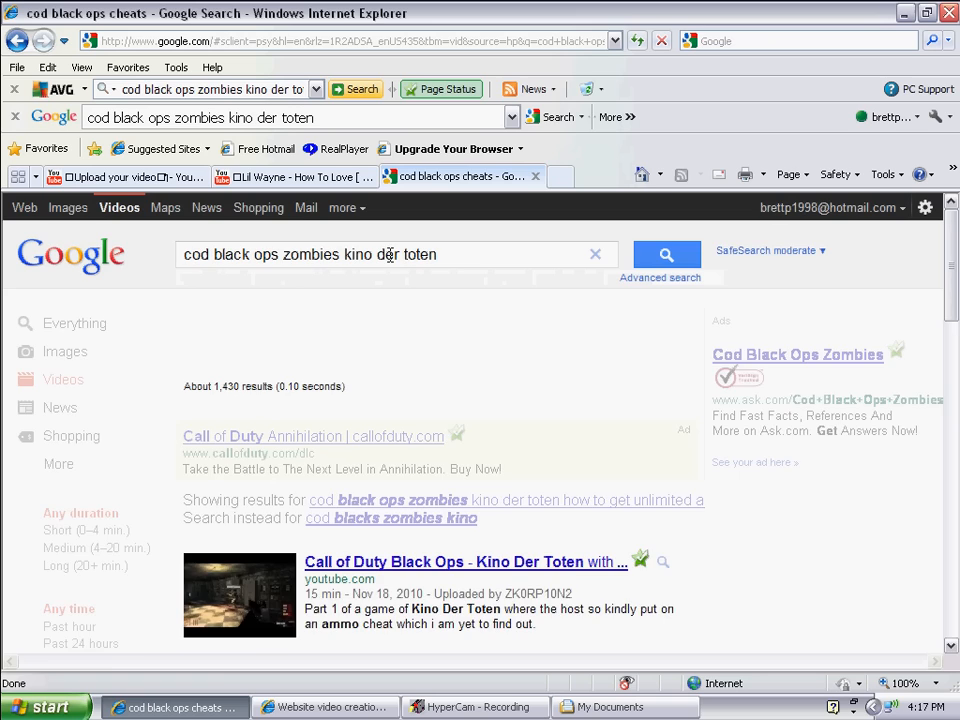
left_click(666, 254)
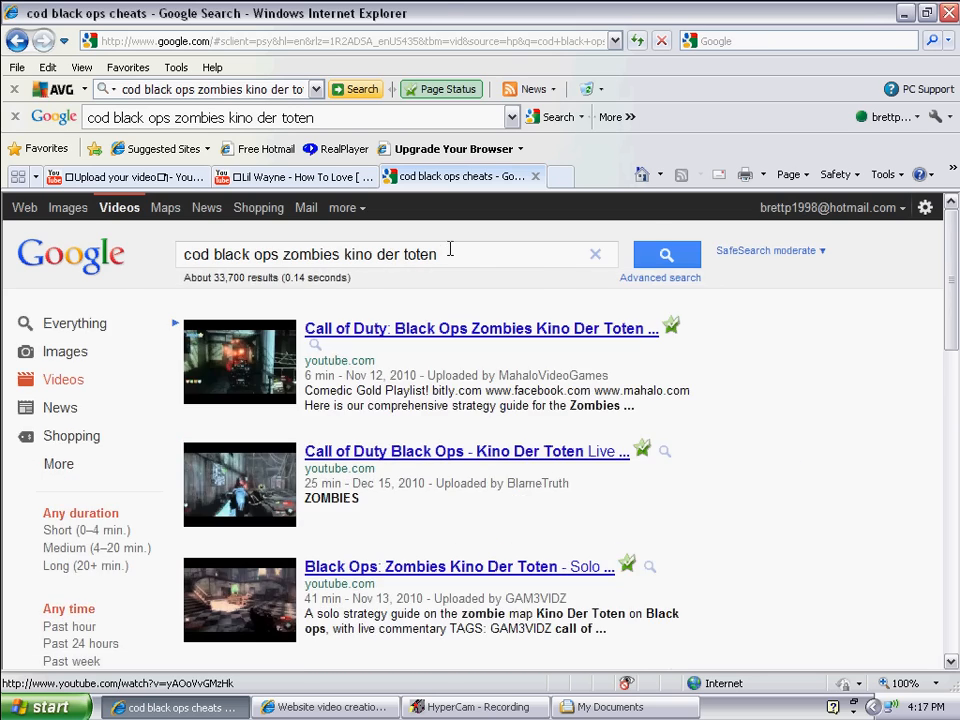
scroll("down", 3)
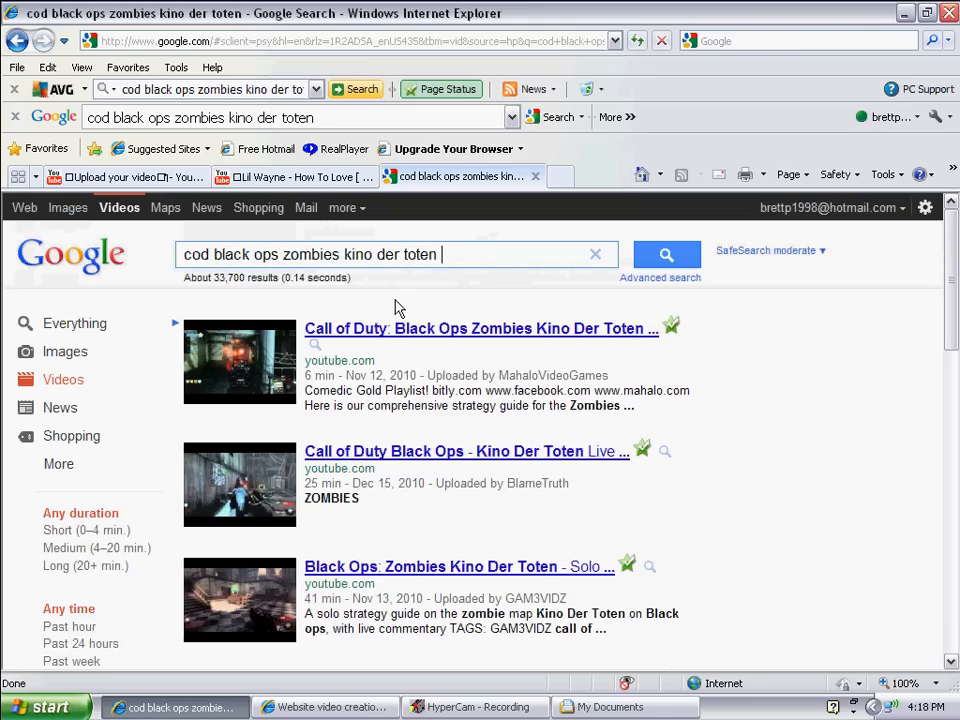
type("full")
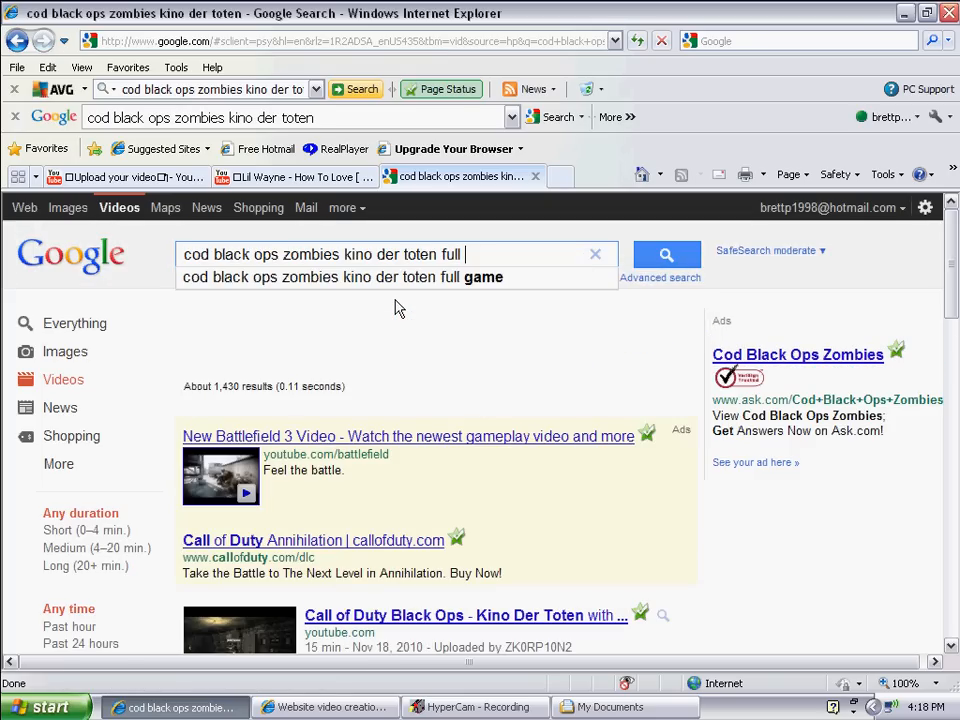
type("ma")
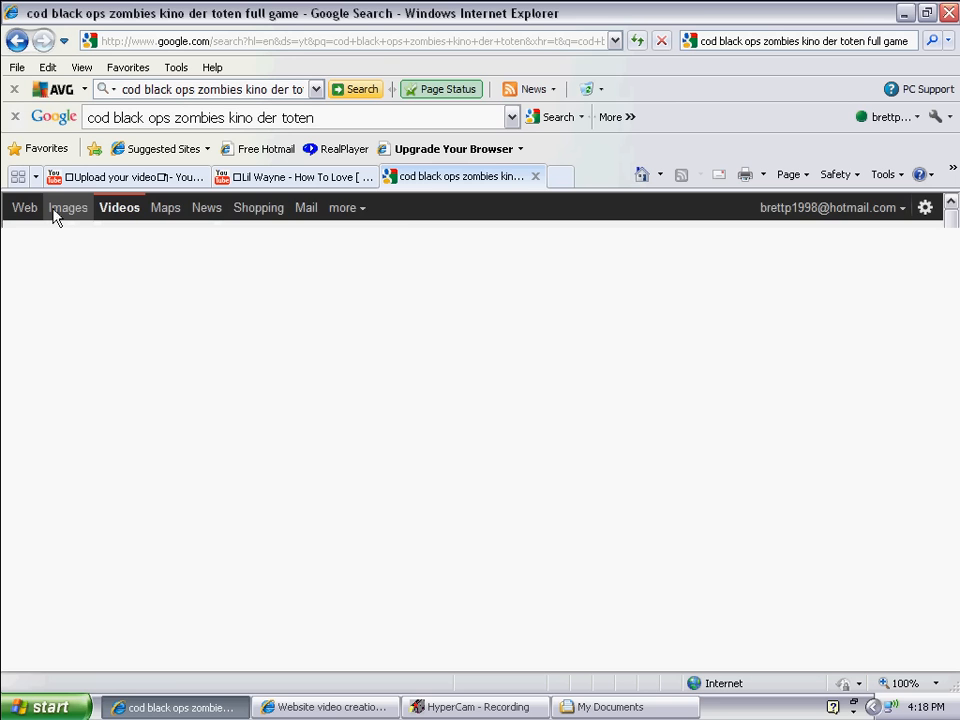
Switch to Images and scroll through the kino der toten full game picture results
left_click(70, 207)
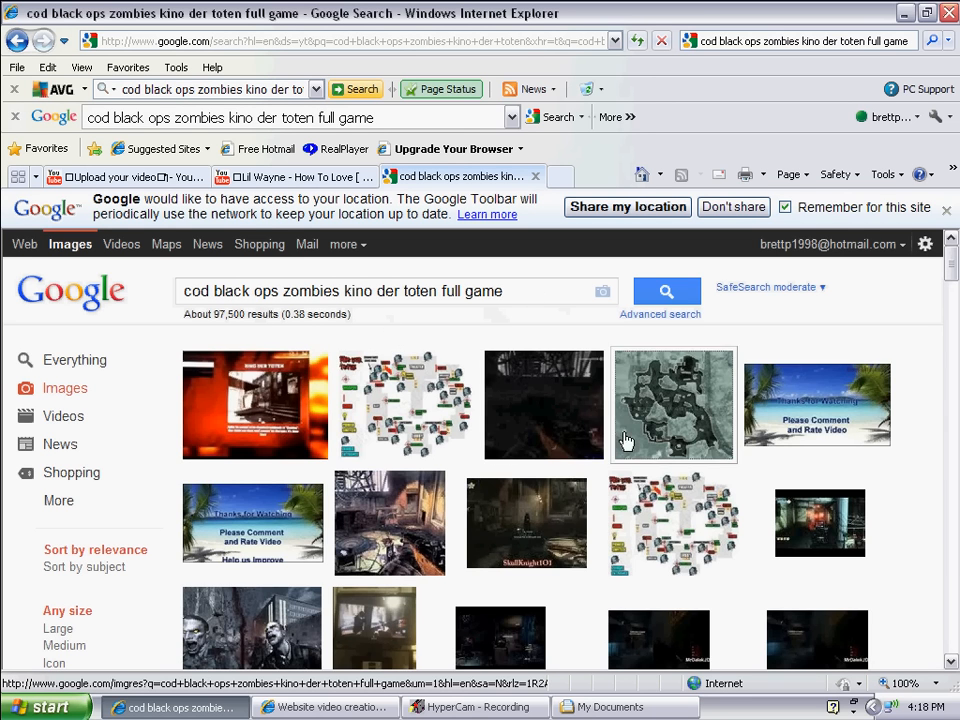
scroll("down", 3)
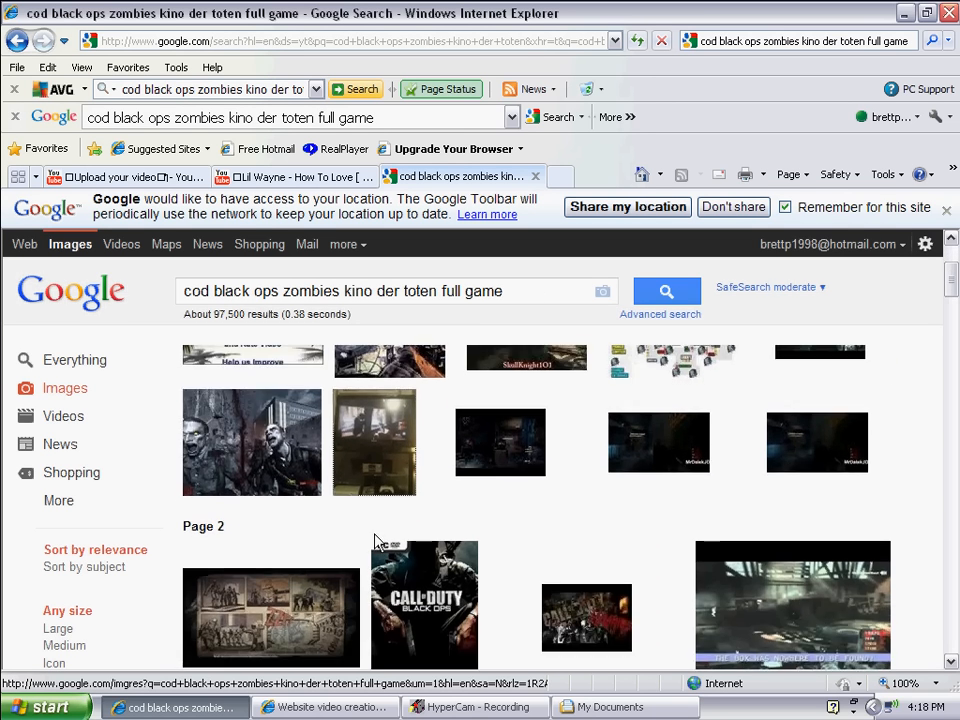
scroll("down", 3)
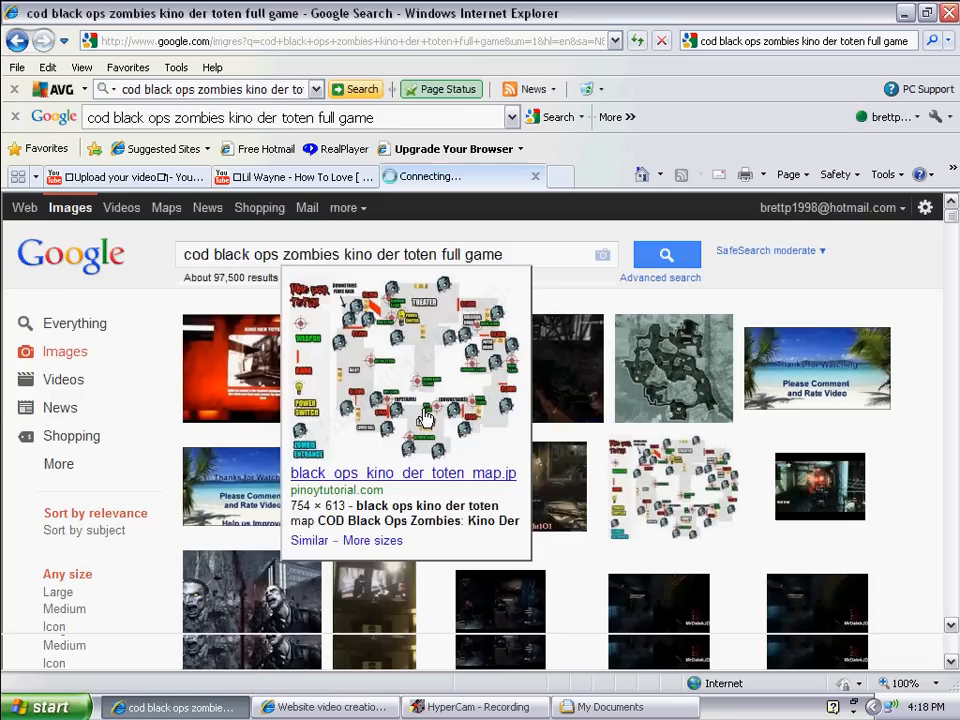
Open the Kino Der Toten map thumbnail's preview from pinoytutorial.com
left_click(403, 380)
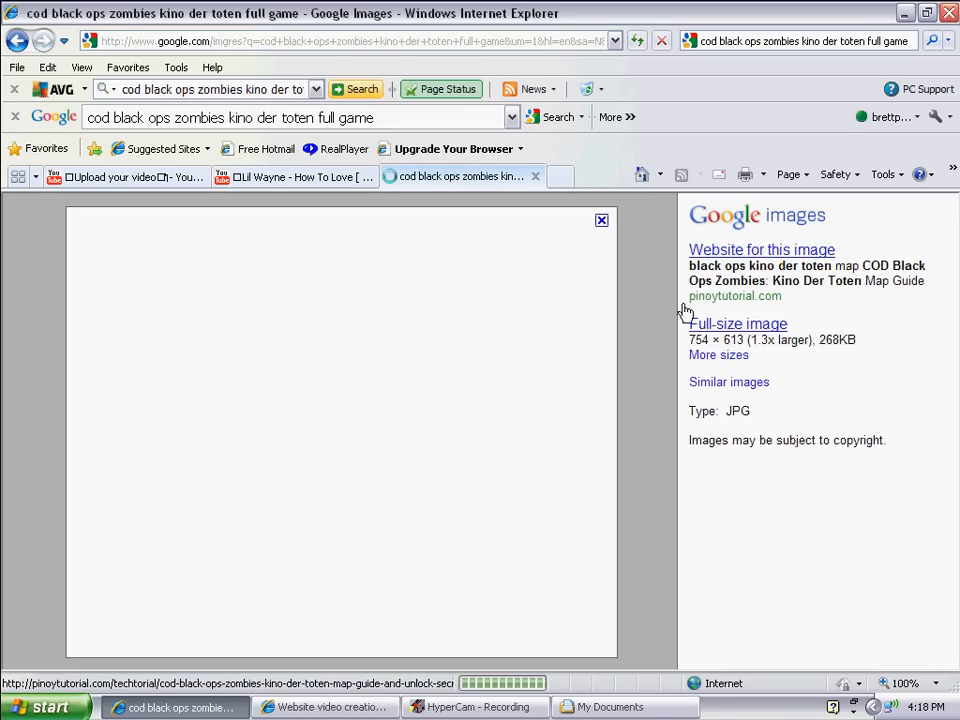
left_click(738, 323)
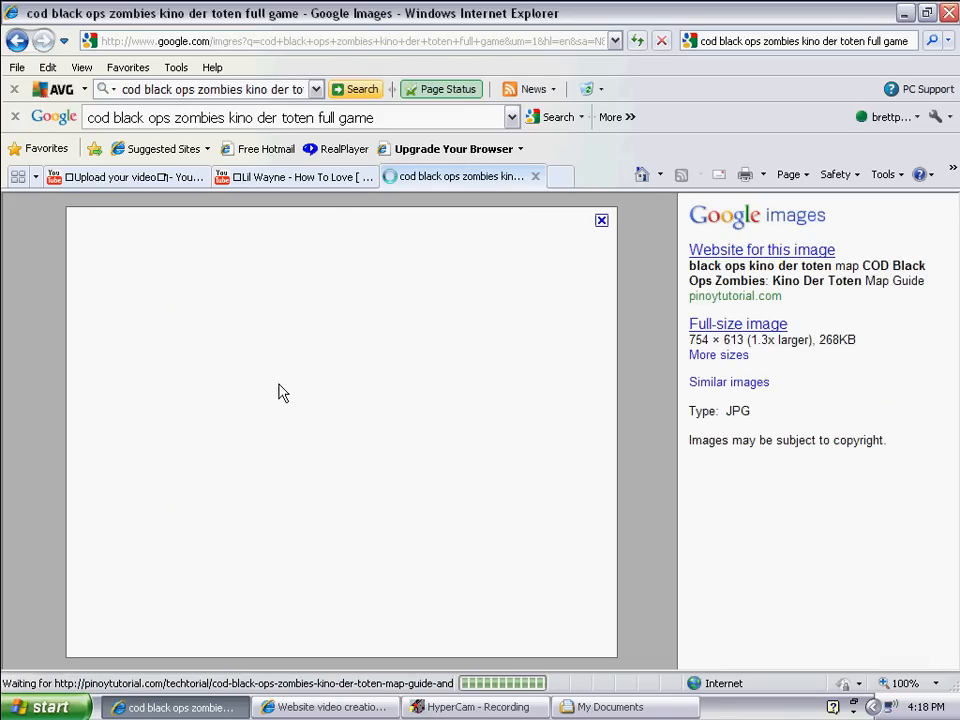
mouse_move(347, 433)
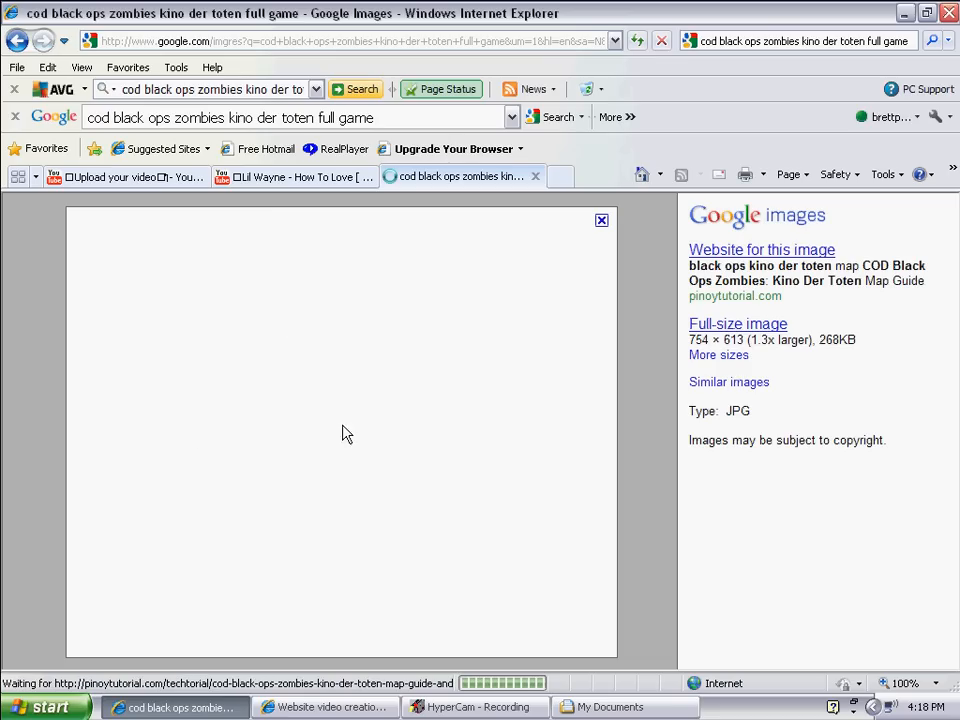
mouse_move(540, 458)
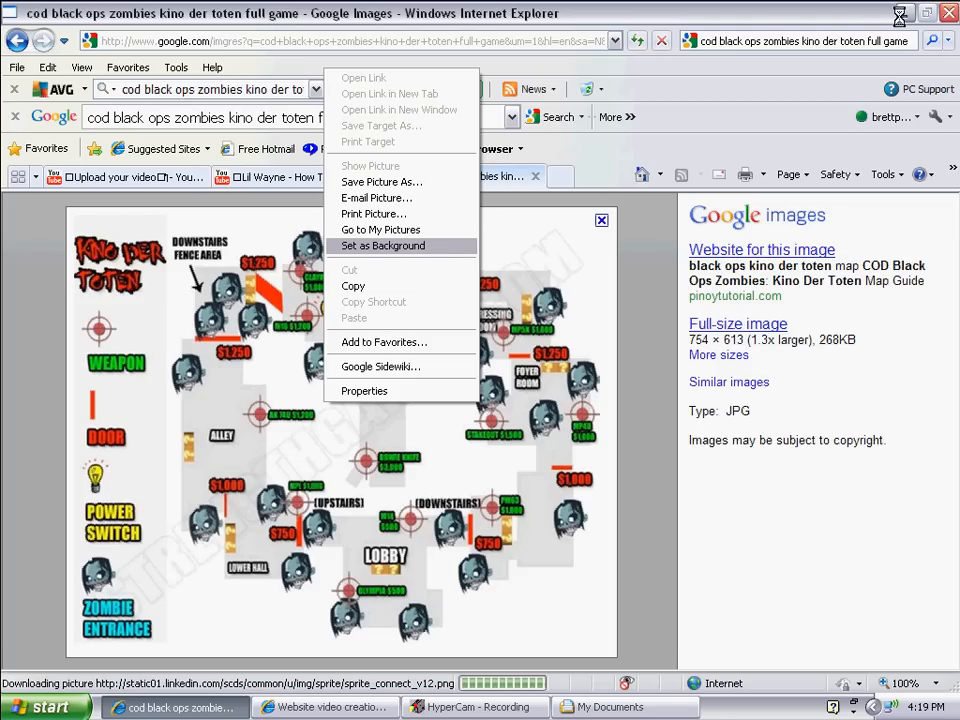
Set the Kino Der Toten map as desktop wallpaper, then restore the browser preview
left_click(382, 246)
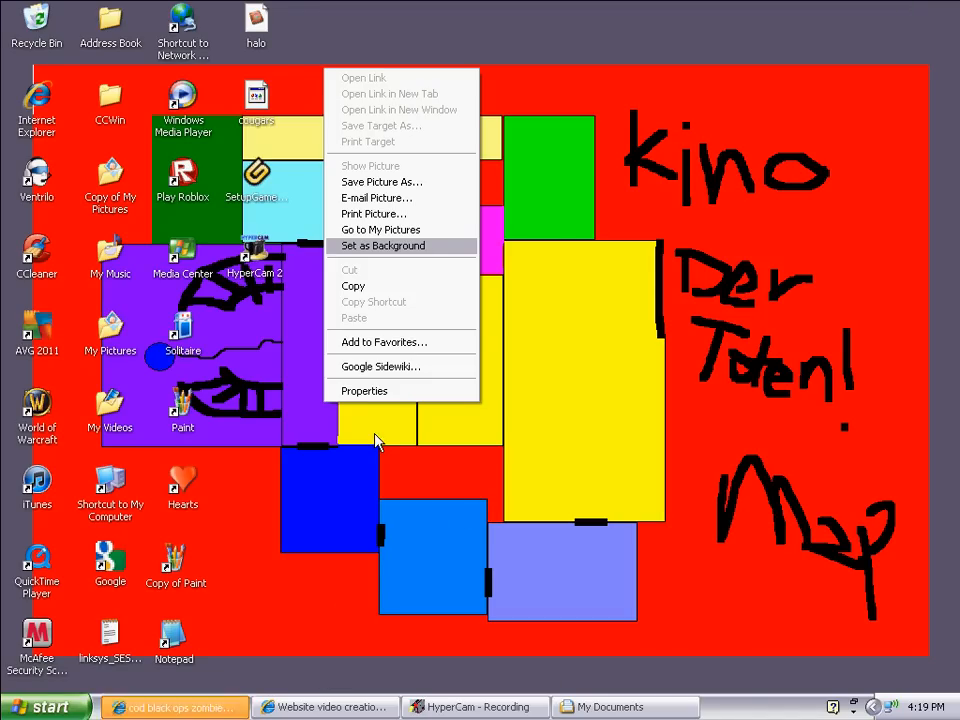
left_click(383, 246)
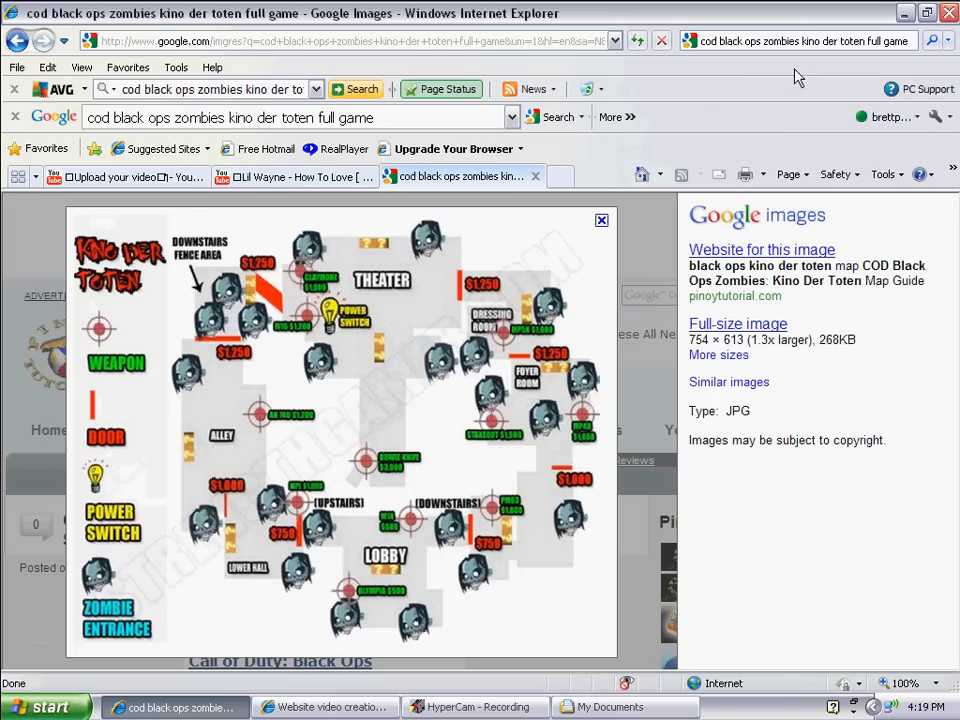
Return to results, search images for 'mw3', and open the Modern Warfare 2 cover's options
left_click(18, 41)
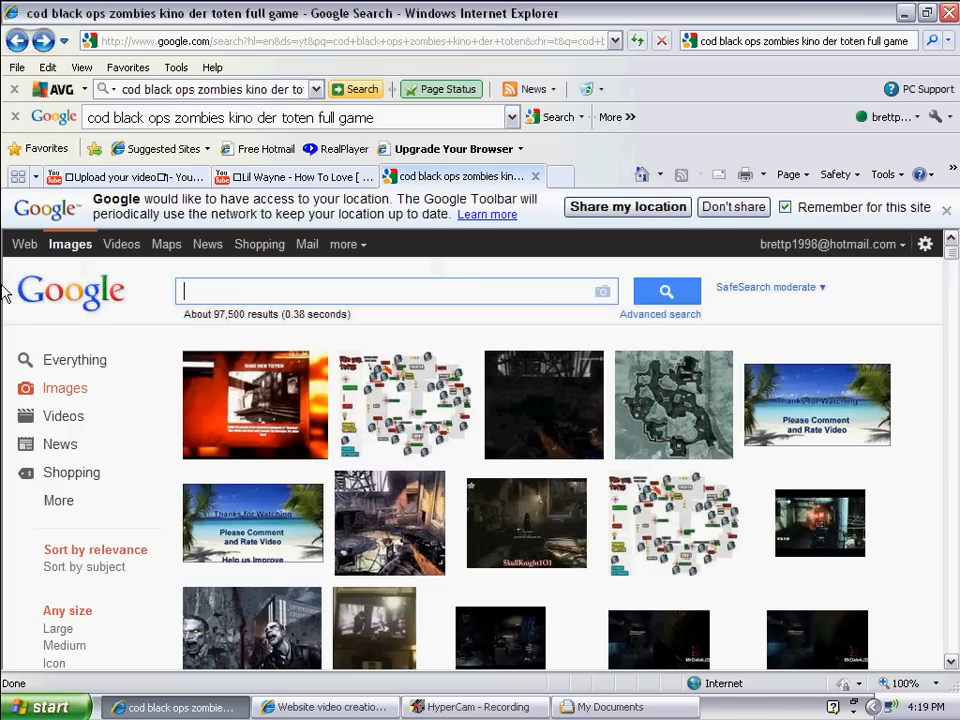
type("mw3")
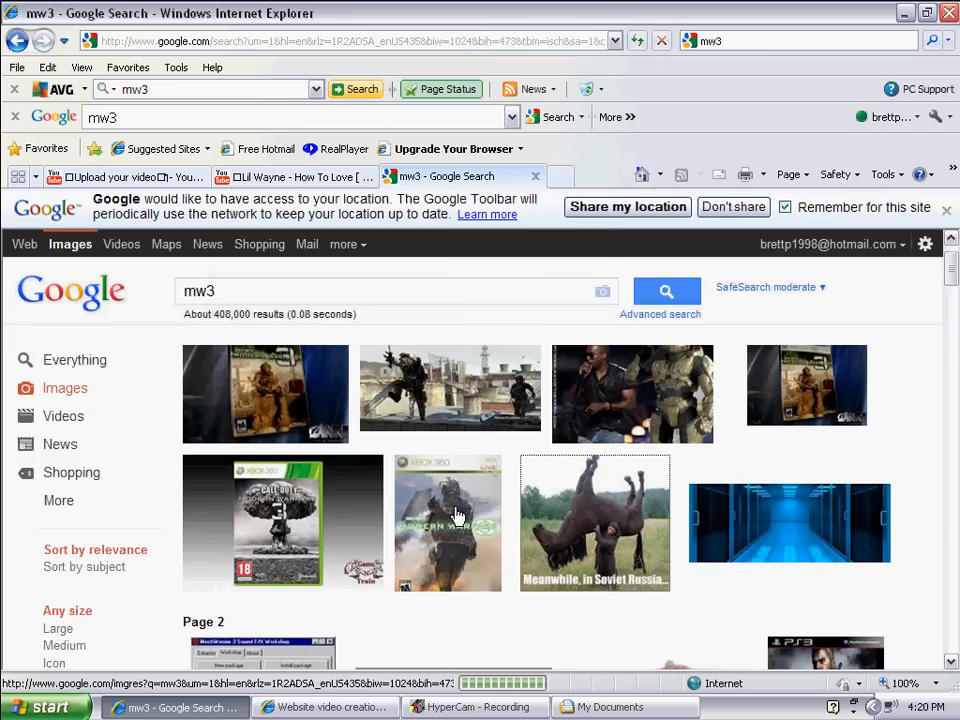
right_click(448, 515)
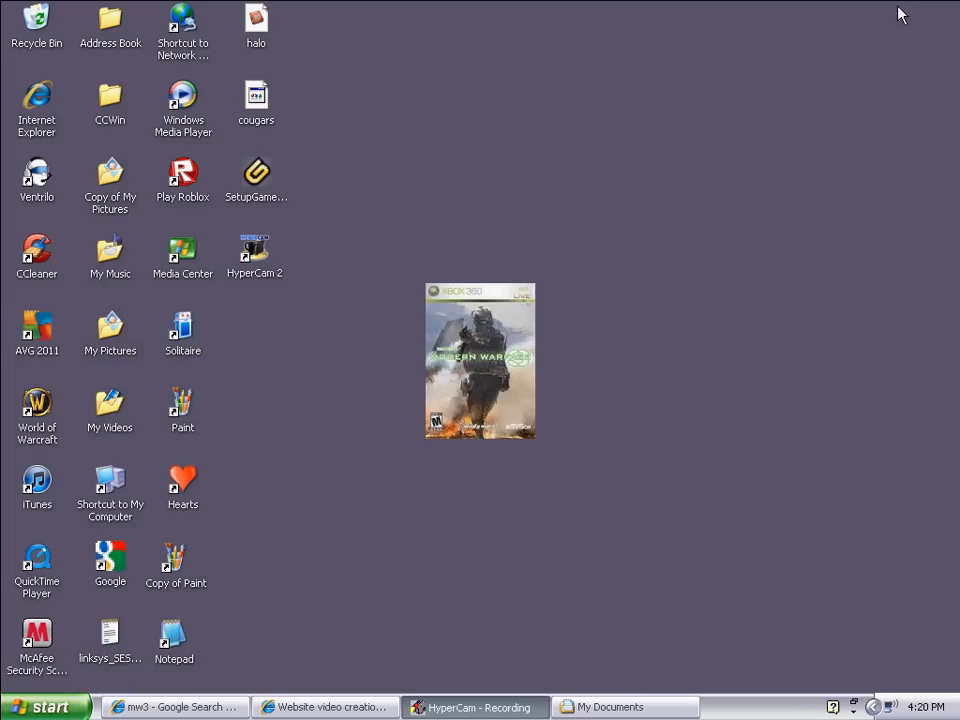
Restore Internet Explorer from the desktop after setting the Modern Warfare 2 cover wallpaper
left_click(624, 707)
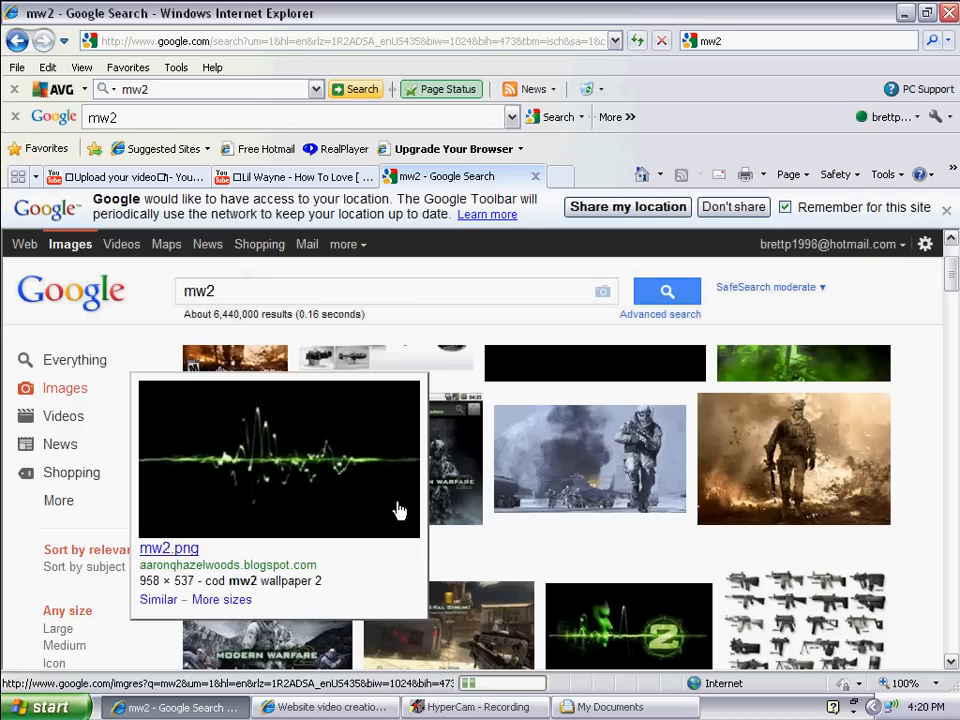
Set the green wave picture, then the green '2' logo, as wallpaper from mw2 results
right_click(280, 460)
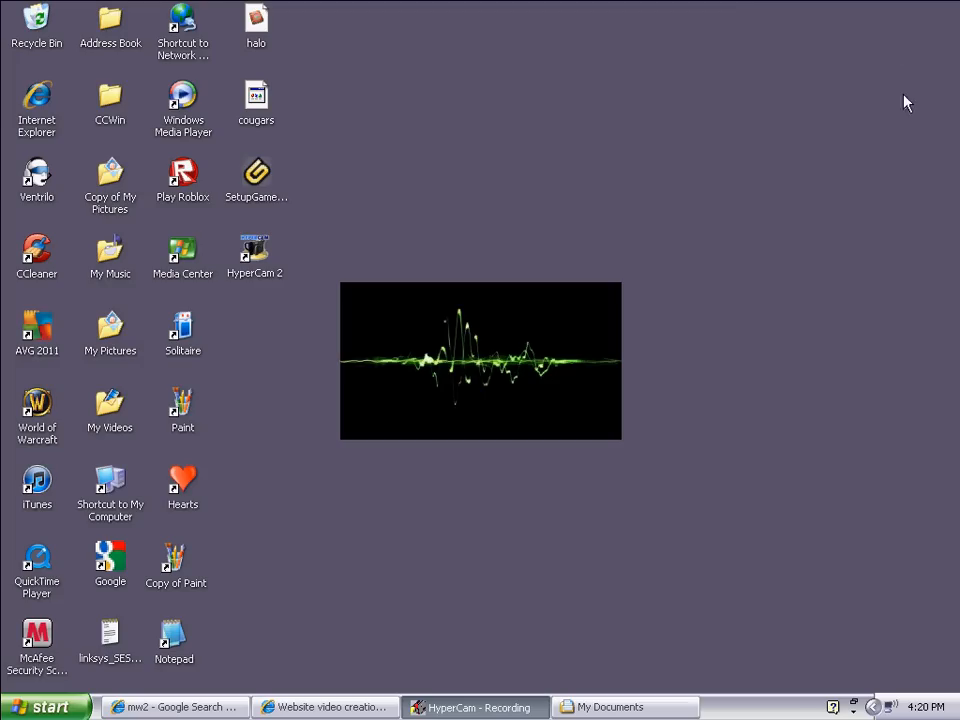
mouse_move(343, 290)
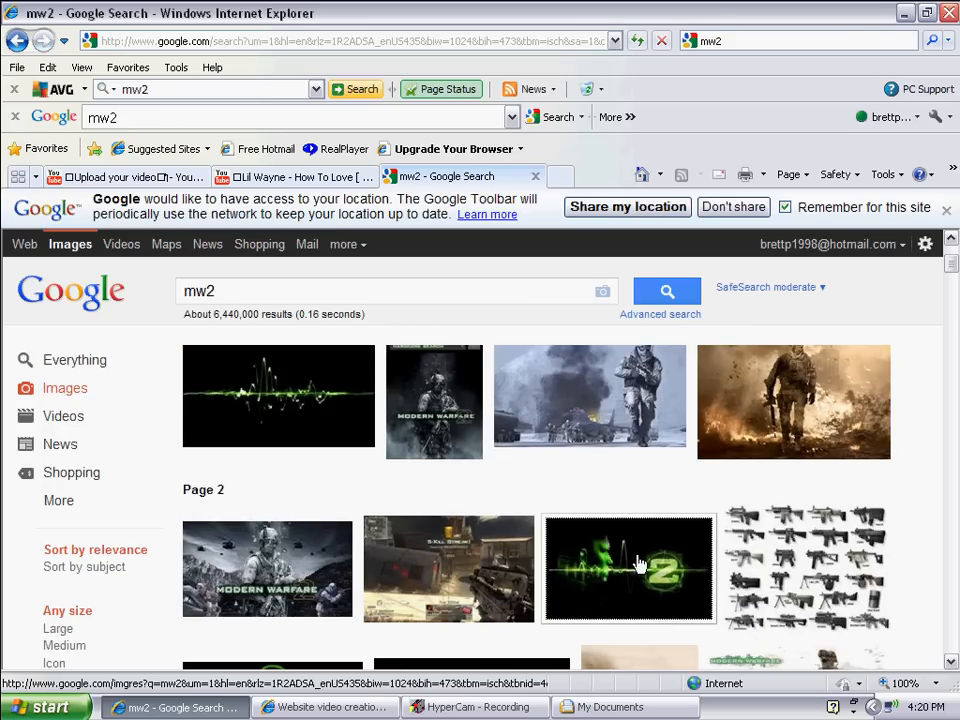
right_click(628, 568)
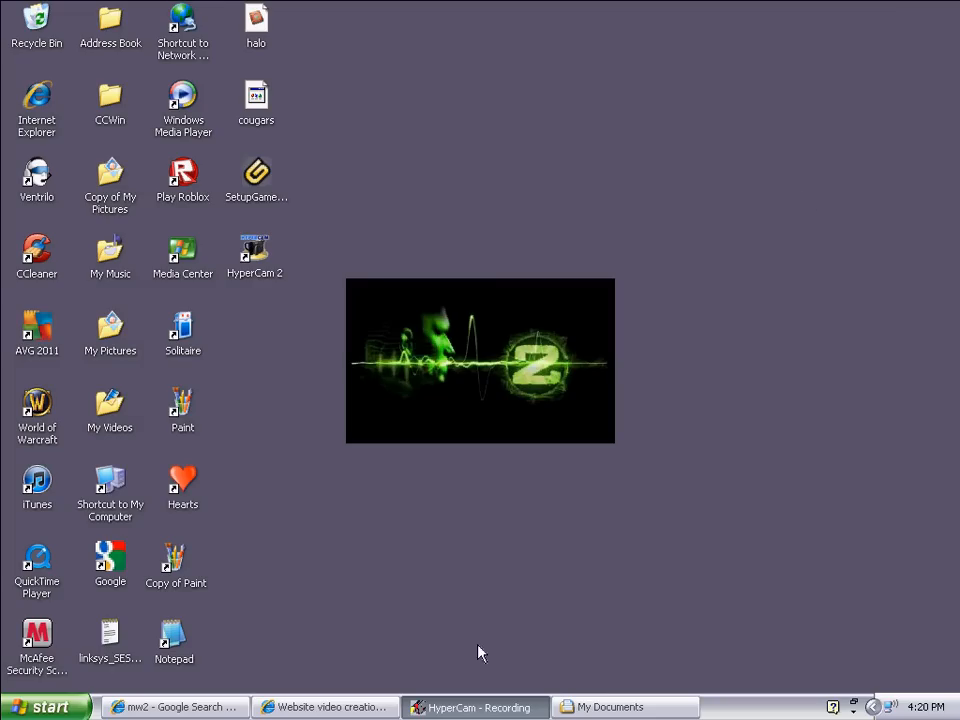
left_click(175, 707)
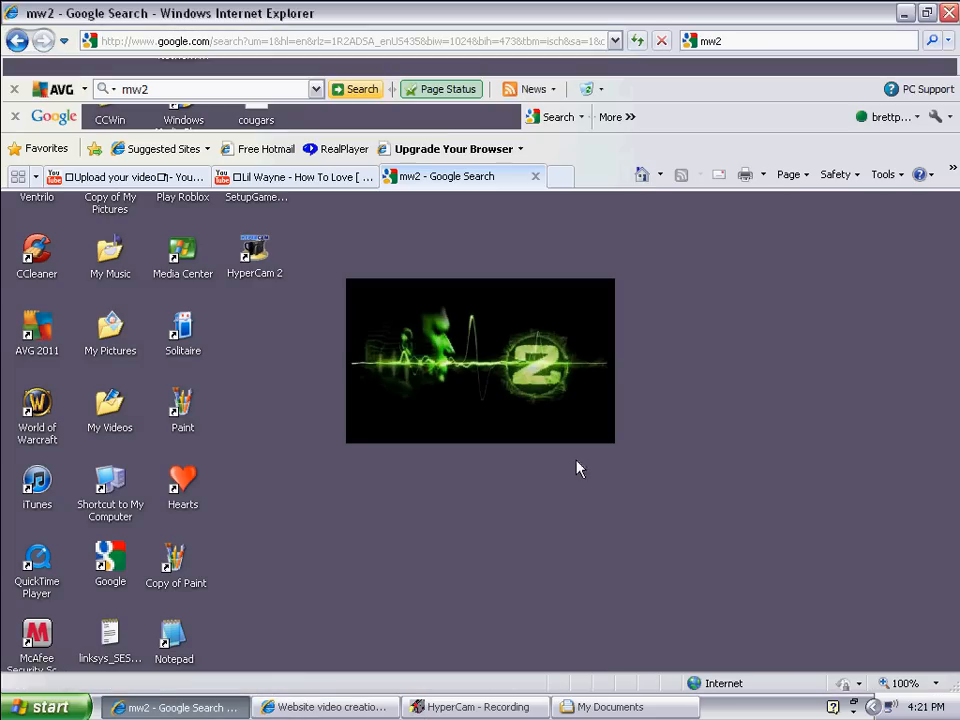
right_click(629, 568)
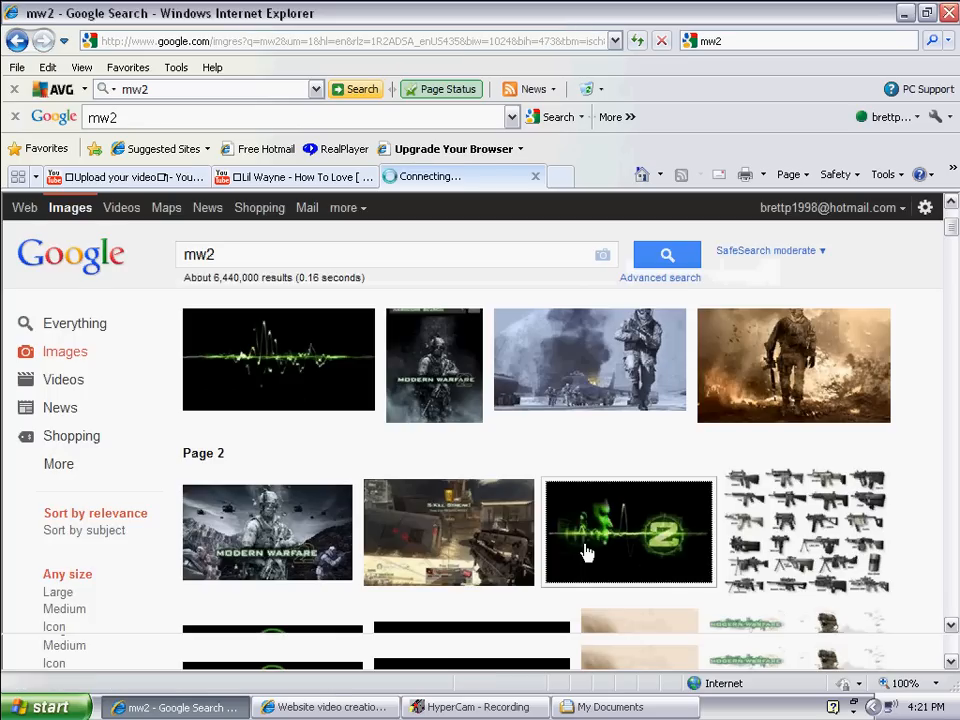
Open the larger gogaminggiant.com preview of the green Modern Warfare 2 logo
left_click(629, 531)
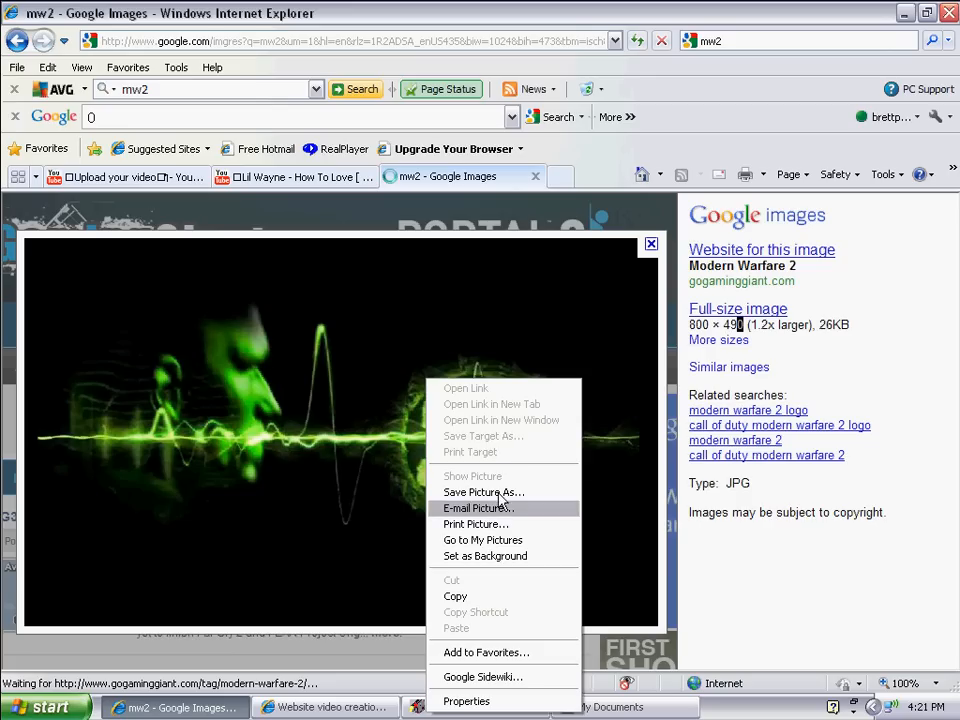
mouse_move(491, 563)
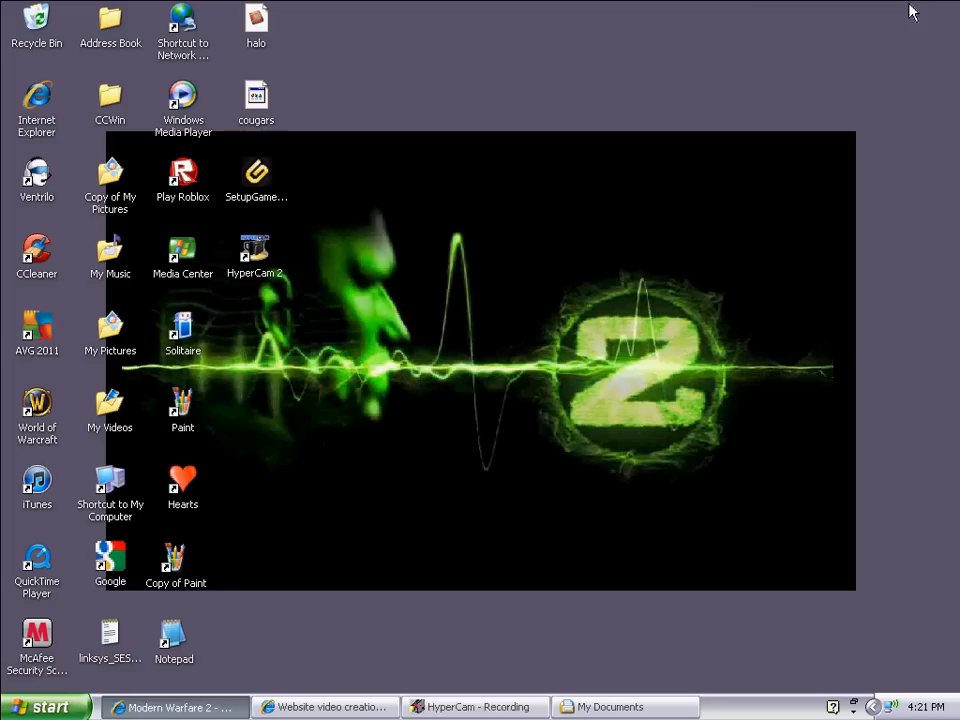
mouse_move(400, 178)
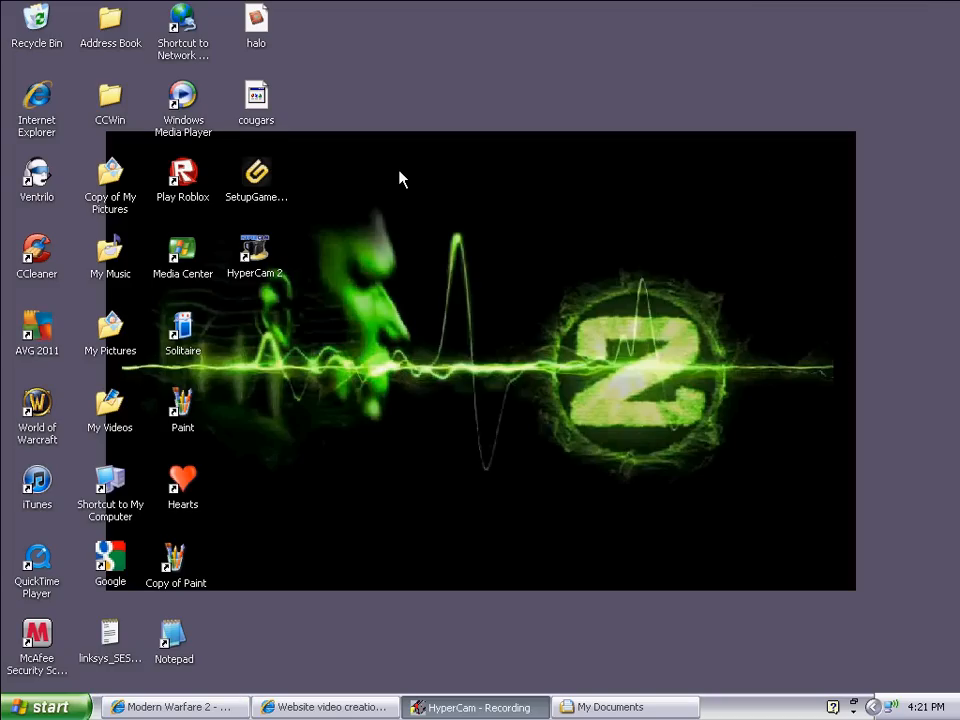
mouse_move(310, 634)
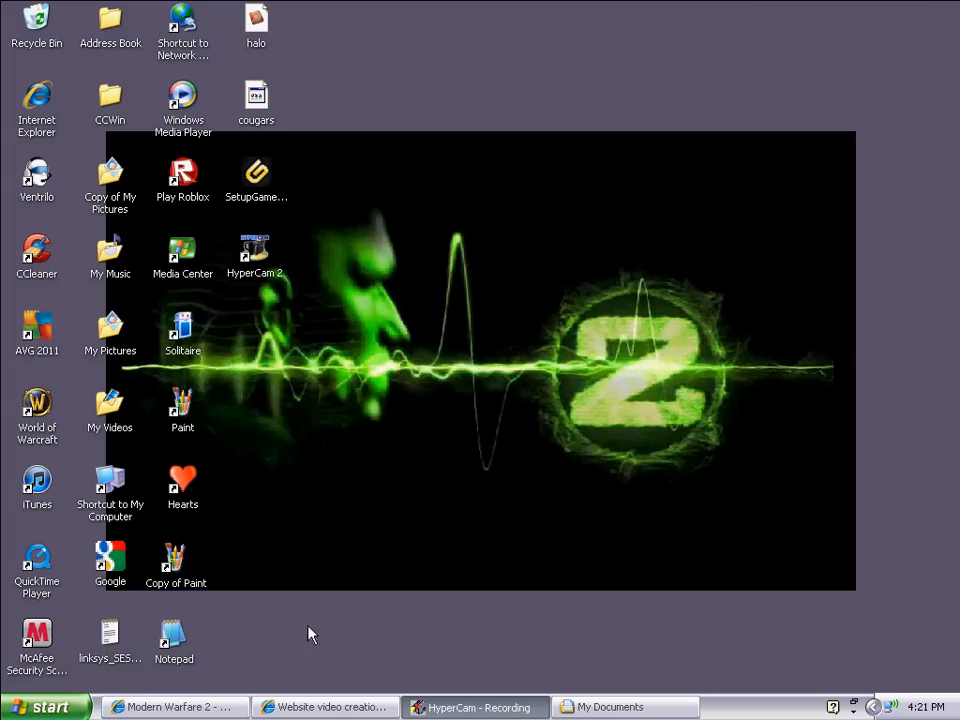